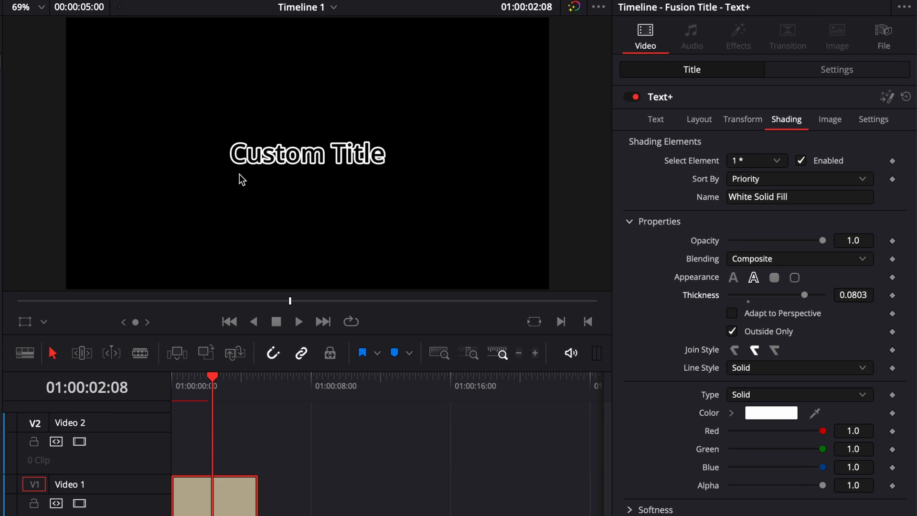
Reset the Custom Title Text+ controls so the lettering is plain solid white again.
left_click(152, 7)
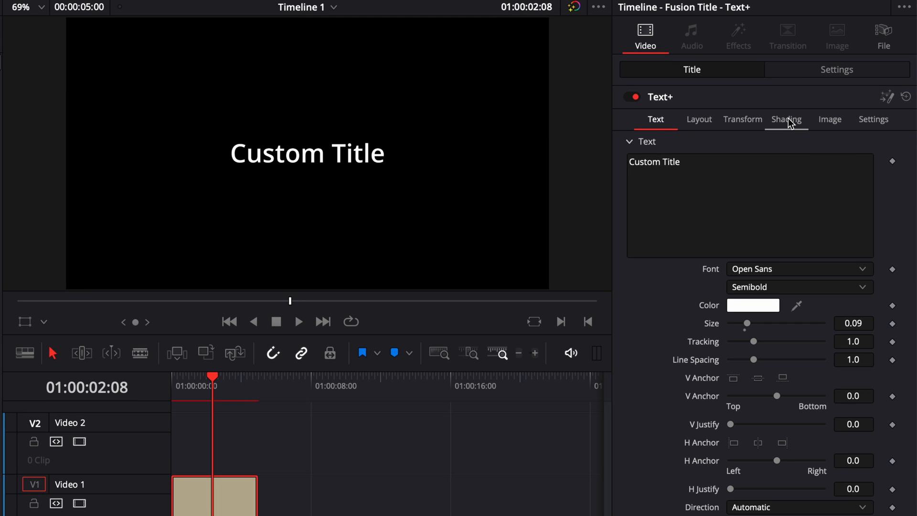
In Shading, switch the title to outline appearance with thickness about 0.0575.
left_click(786, 119)
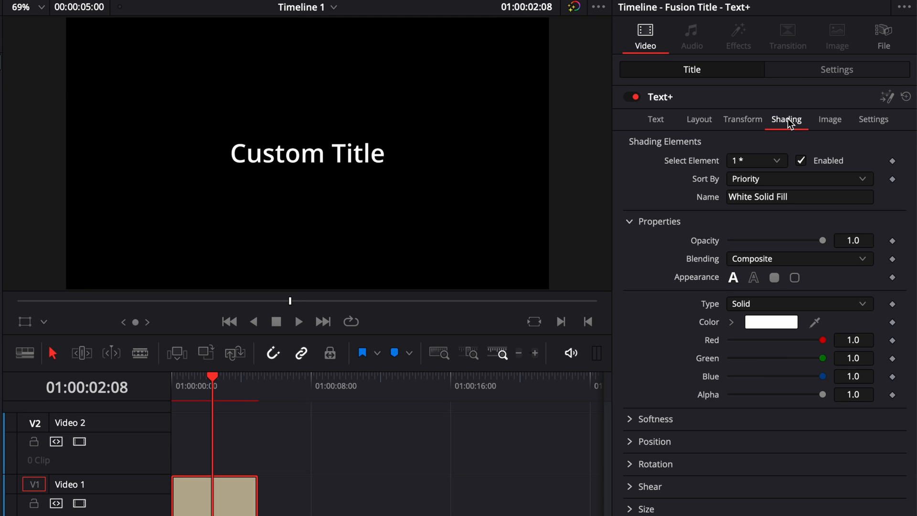
mouse_move(655, 246)
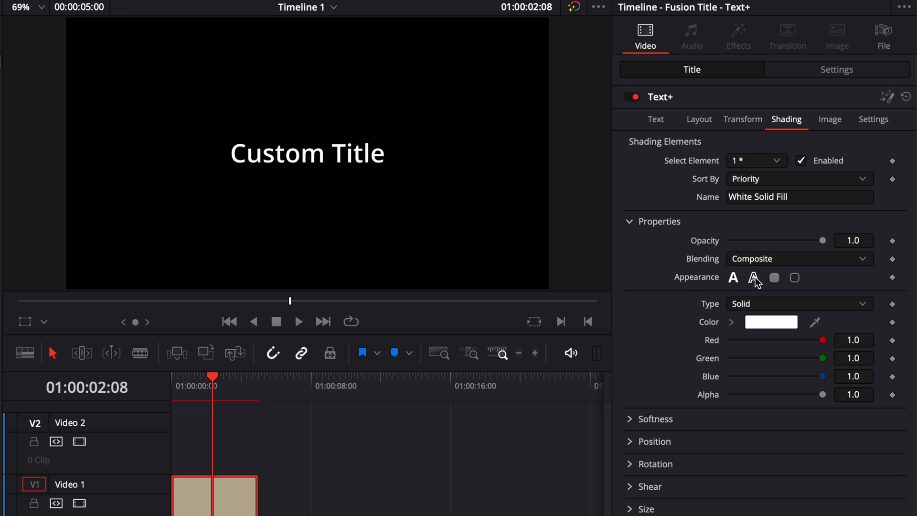
mouse_move(732, 277)
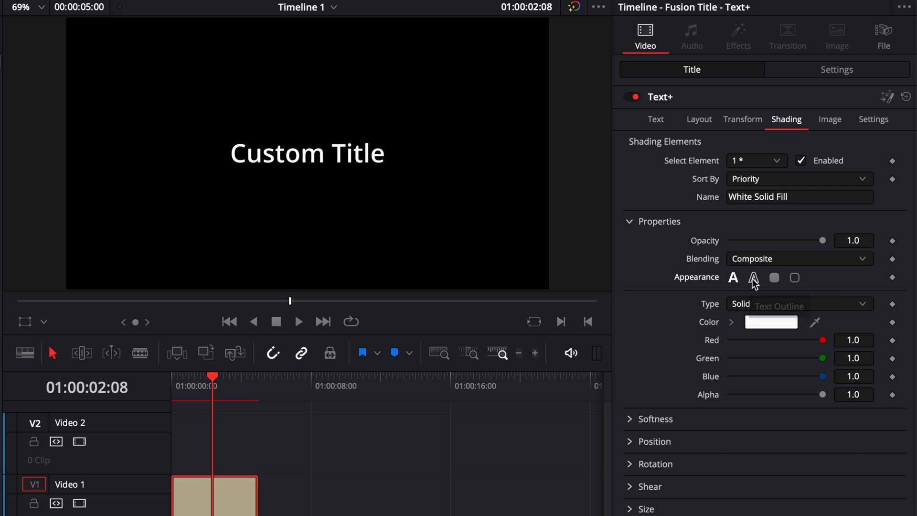
left_click(754, 277)
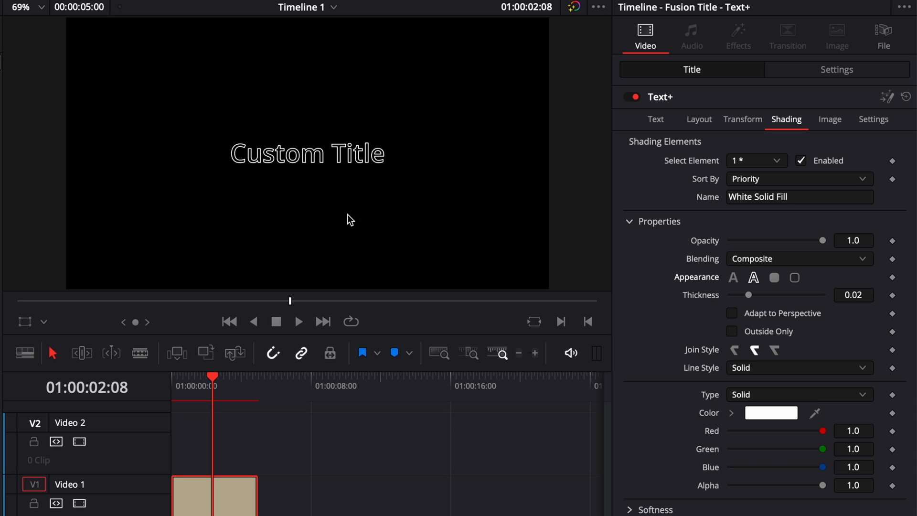
mouse_move(754, 276)
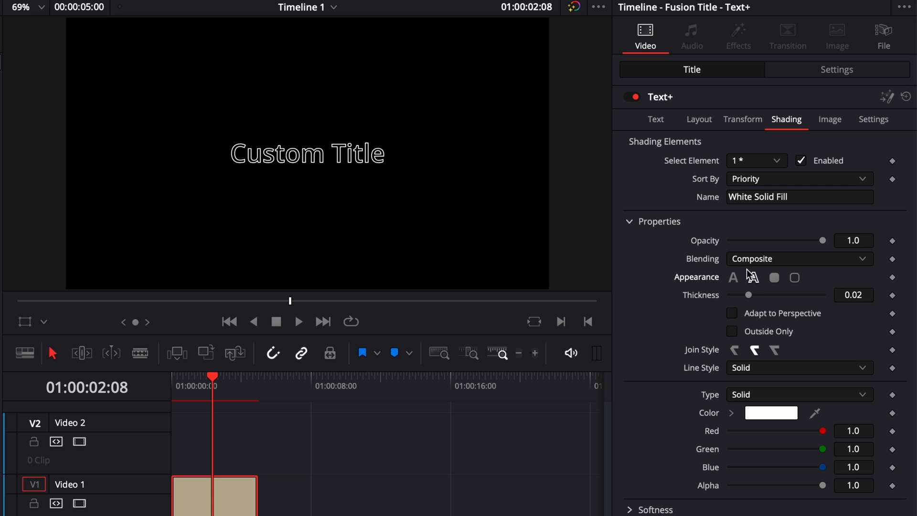
left_click(754, 277)
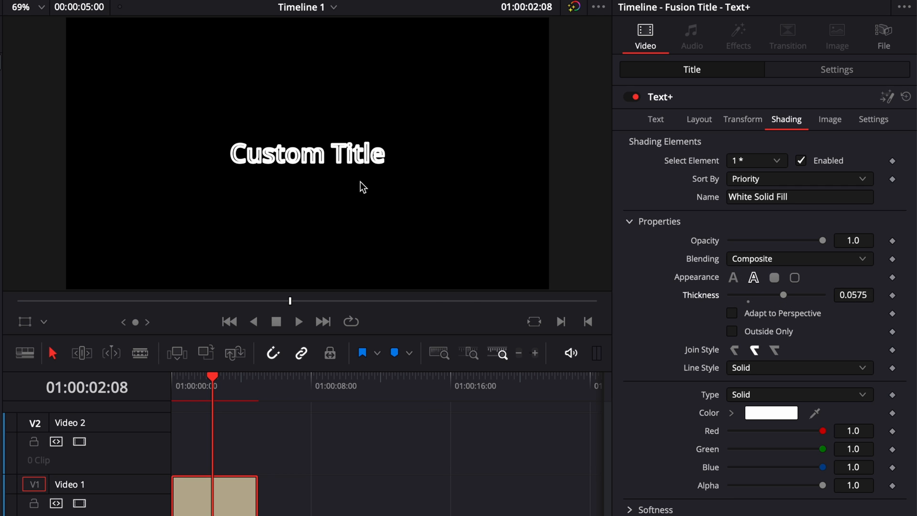
mouse_move(735, 338)
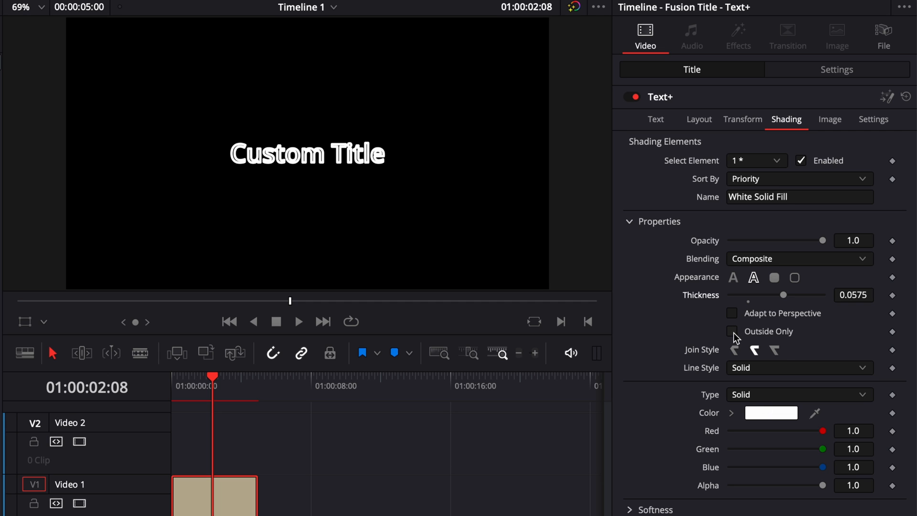
Enable Outside Only so the outline is drawn only outside the letters.
left_click(732, 332)
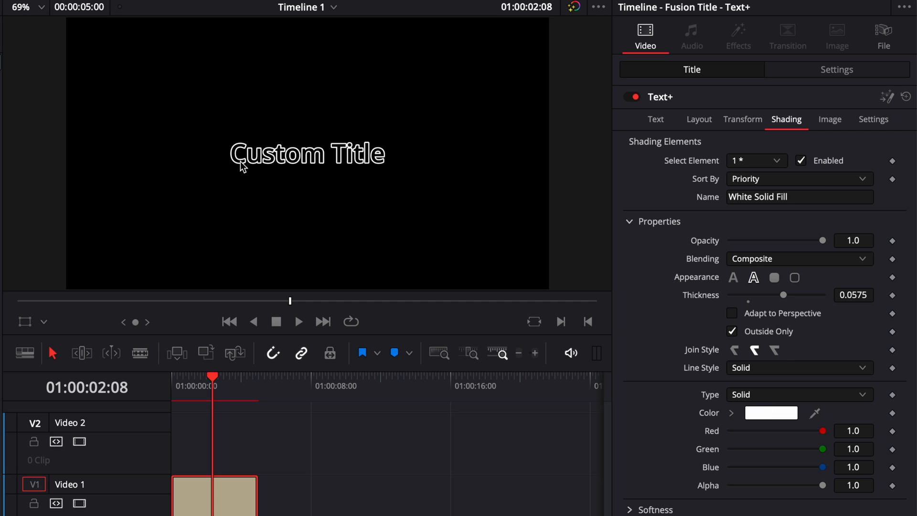
mouse_move(240, 163)
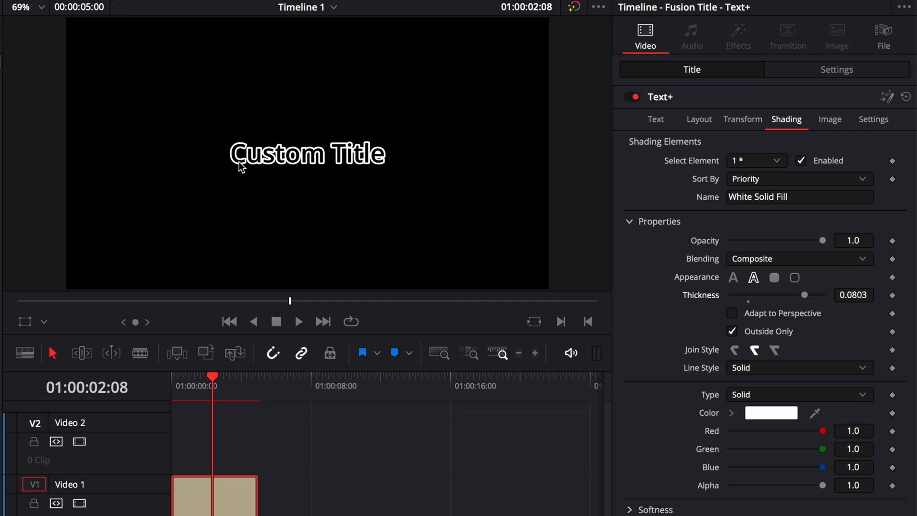
mouse_move(736, 342)
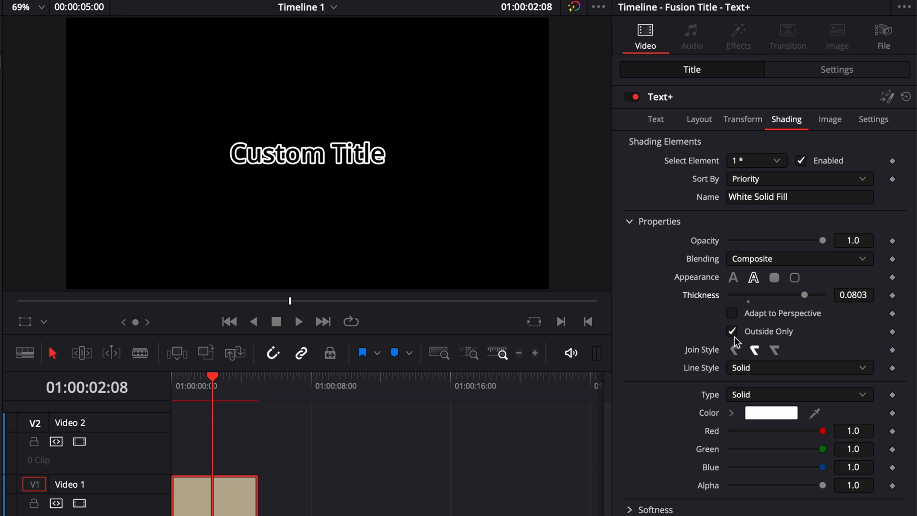
mouse_move(710, 363)
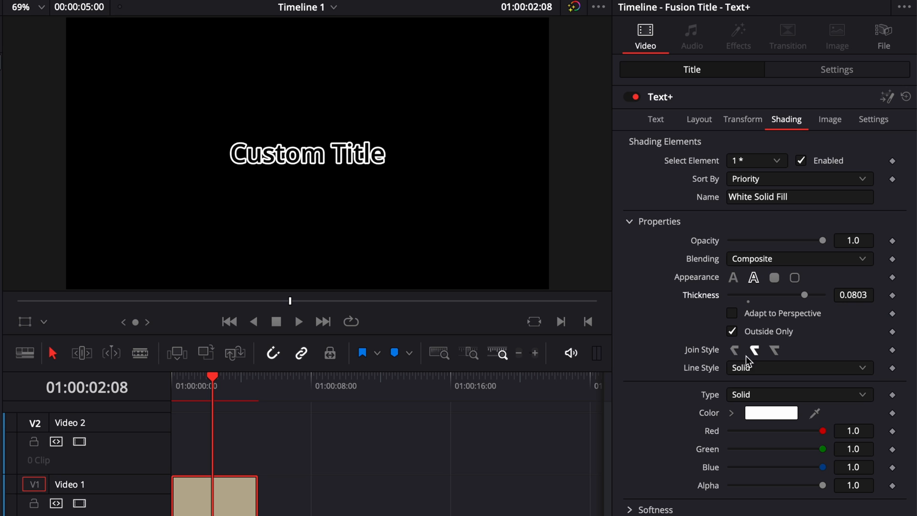
mouse_move(734, 350)
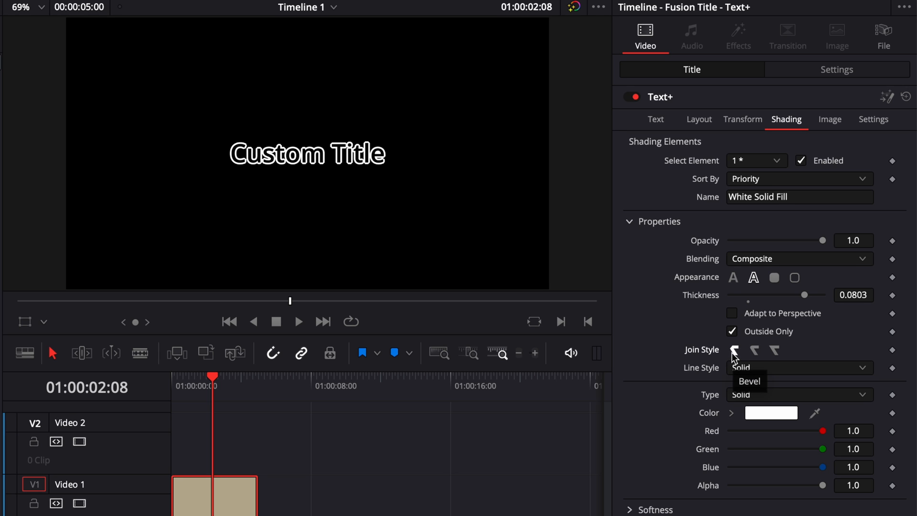
mouse_move(773, 350)
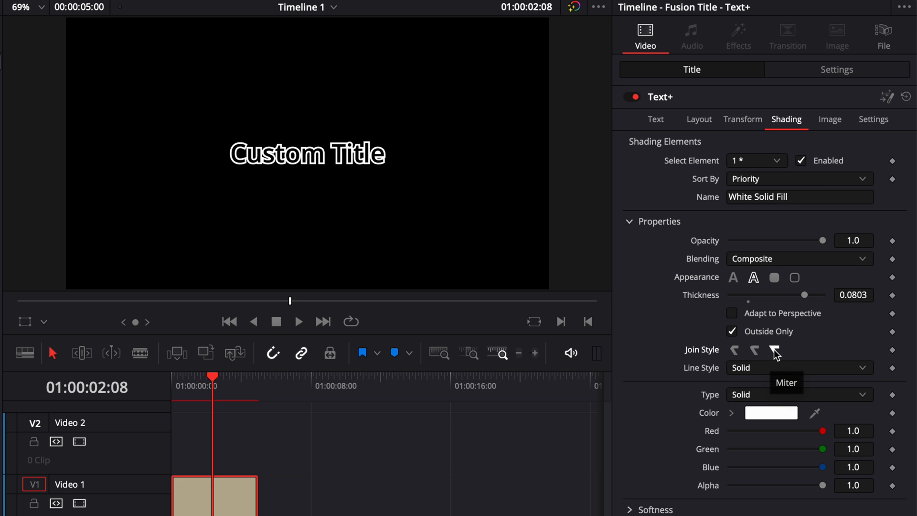
mouse_move(734, 349)
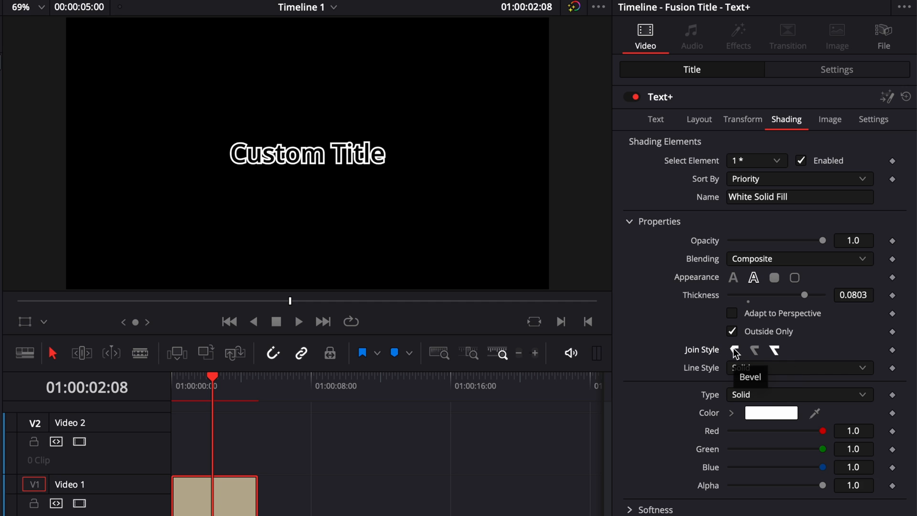
mouse_move(699, 379)
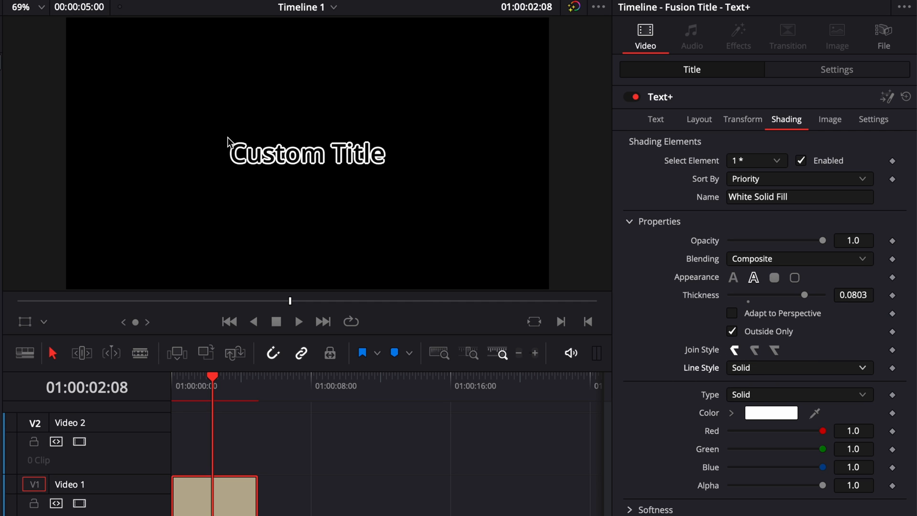
Give the outline bevel joins and show the line-style choices.
left_click(795, 366)
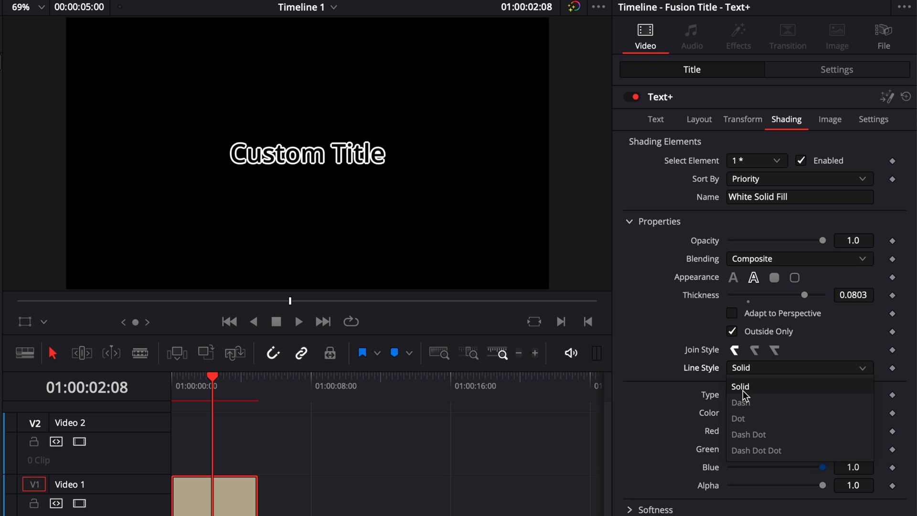
Try dash, dot, dash-dot and dash-dot-dot outlines, then settle on a thin solid line (0.0268).
left_click(740, 402)
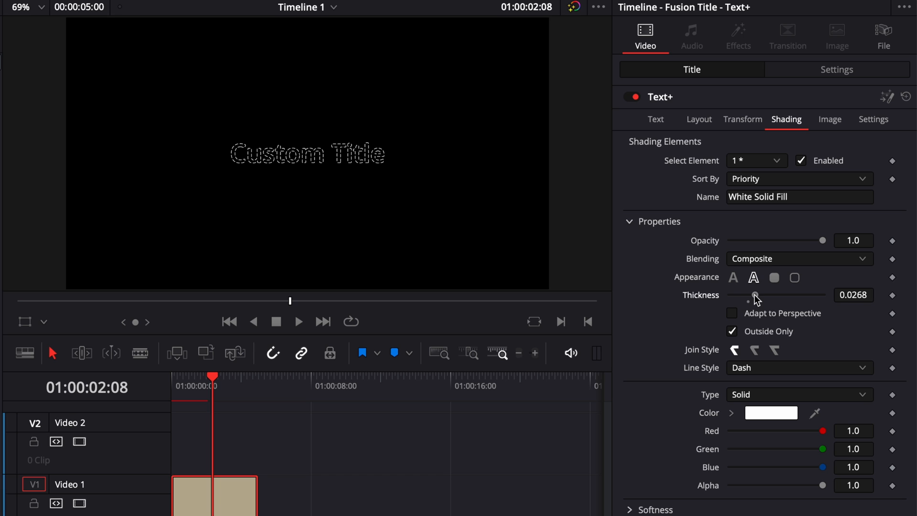
mouse_move(691, 377)
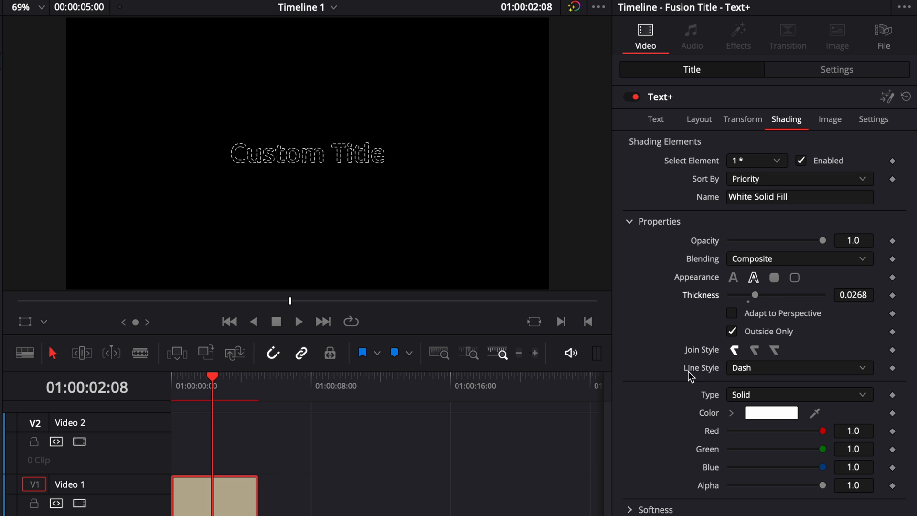
left_click(799, 367)
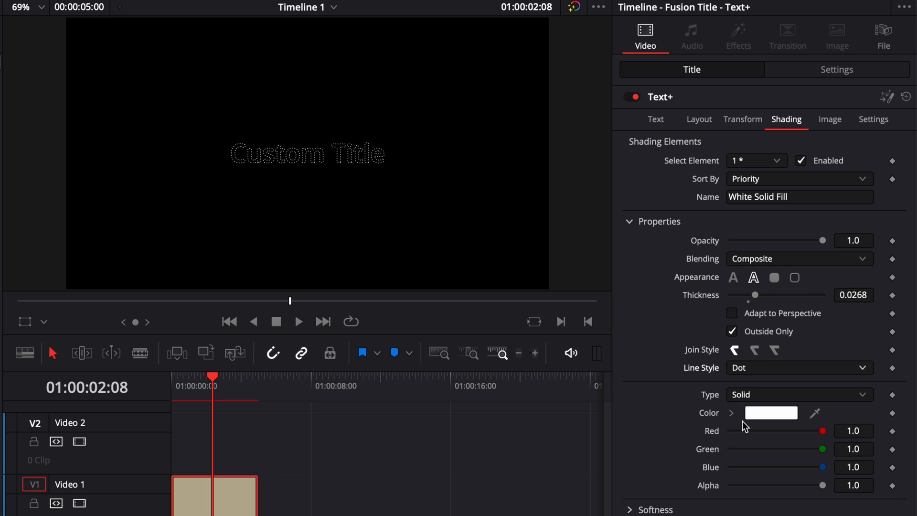
left_click(799, 366)
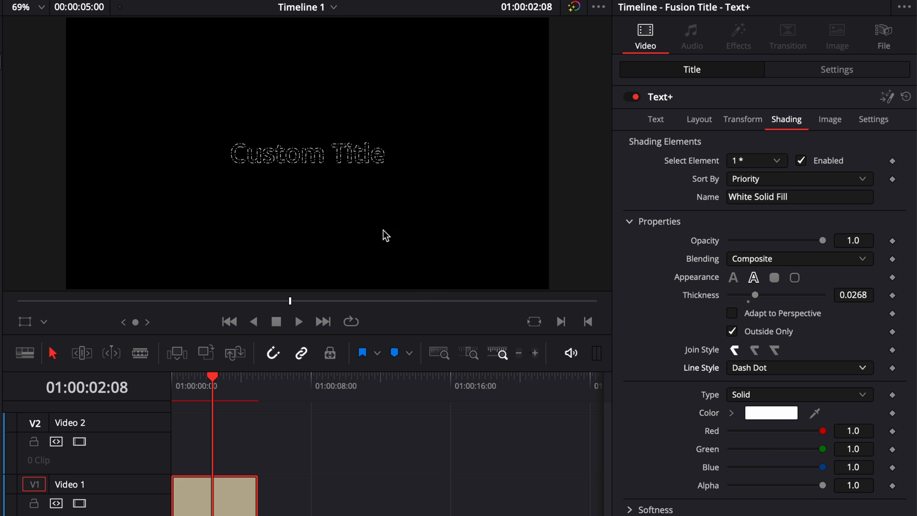
left_click(799, 367)
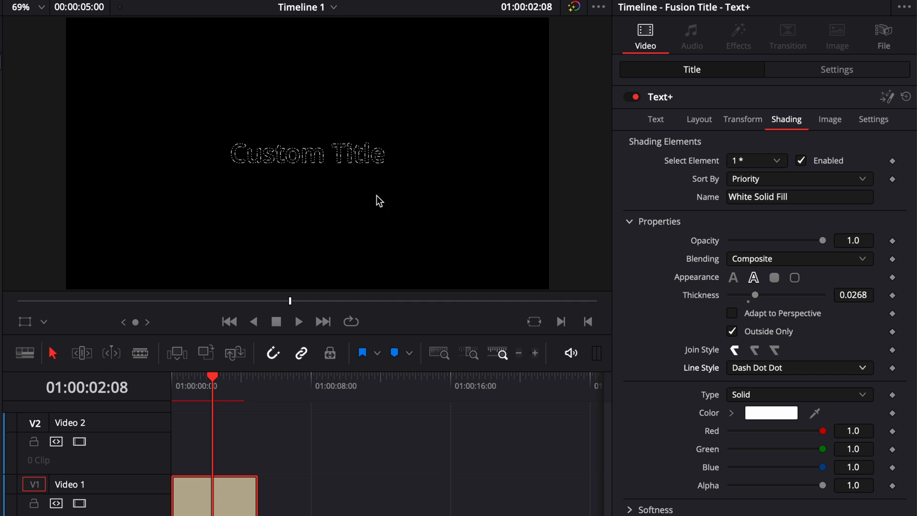
left_click(798, 367)
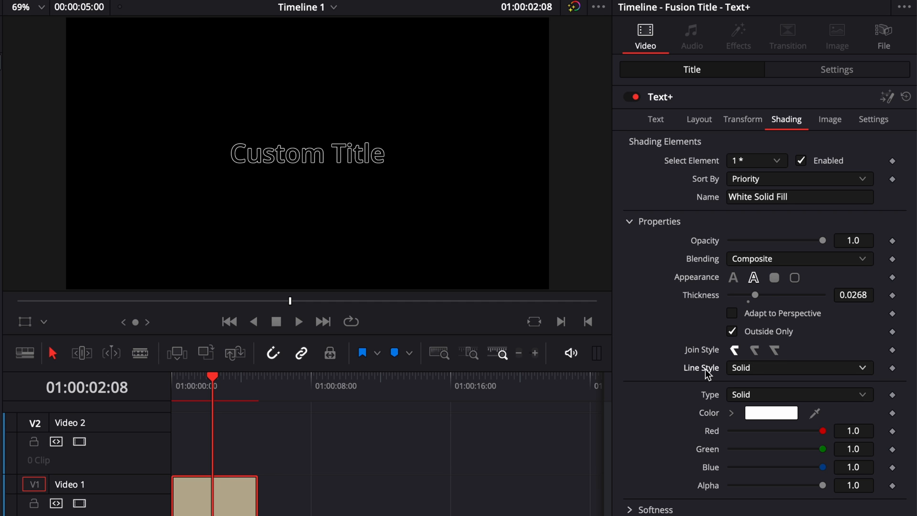
mouse_move(642, 344)
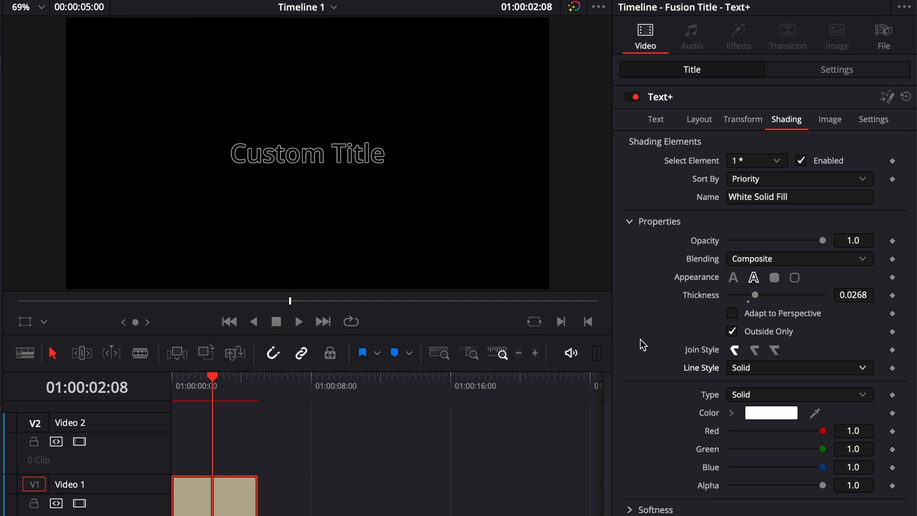
mouse_move(767, 412)
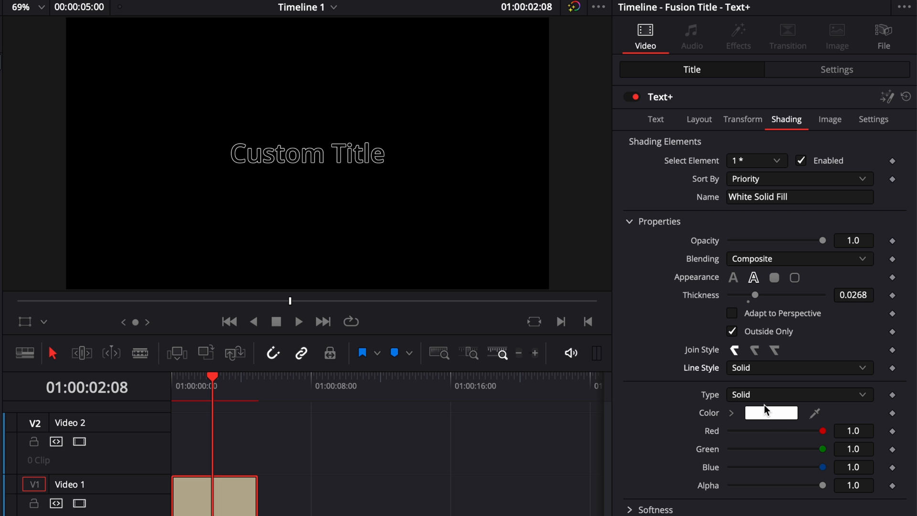
Set the outline's colour Type to Gradient.
left_click(796, 394)
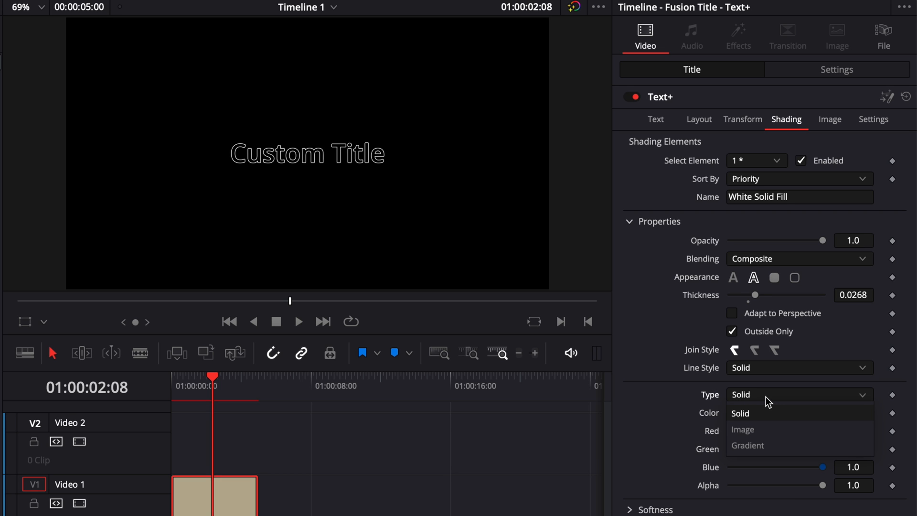
left_click(747, 445)
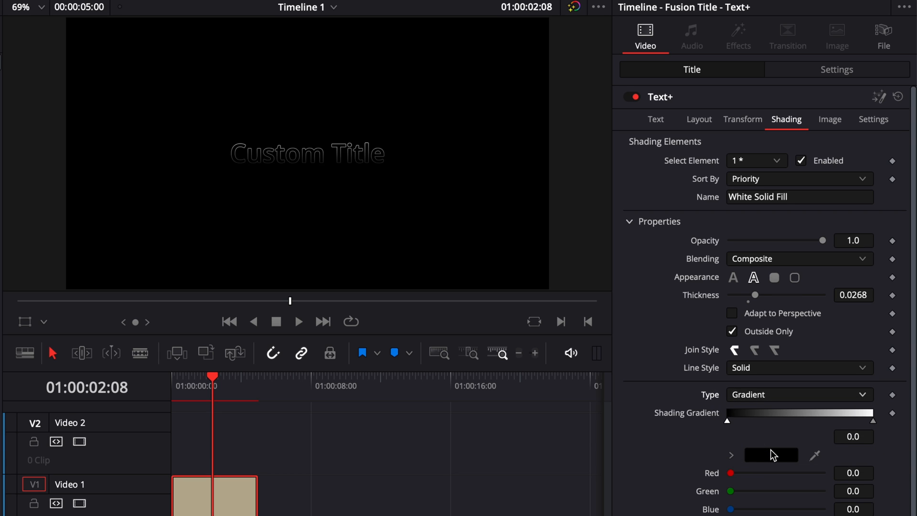